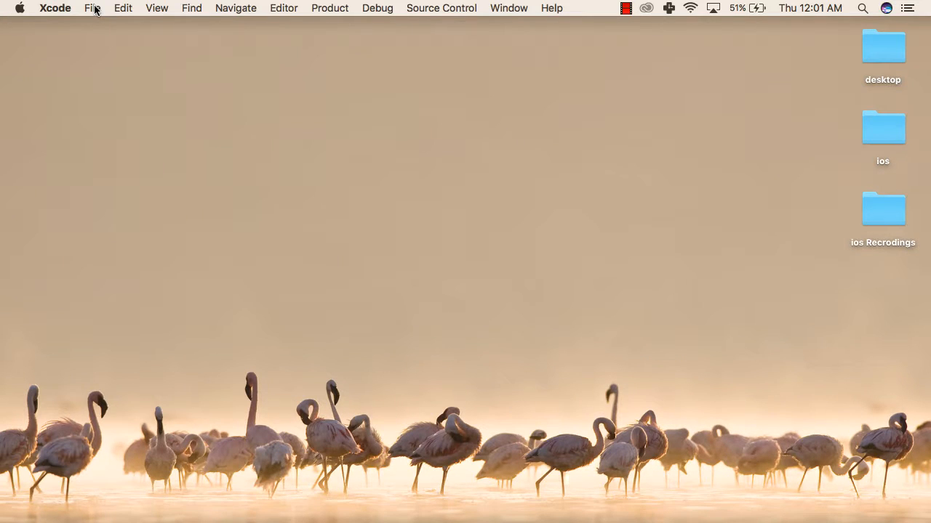
Begin creating a new playground from the File menu.
click(93, 8)
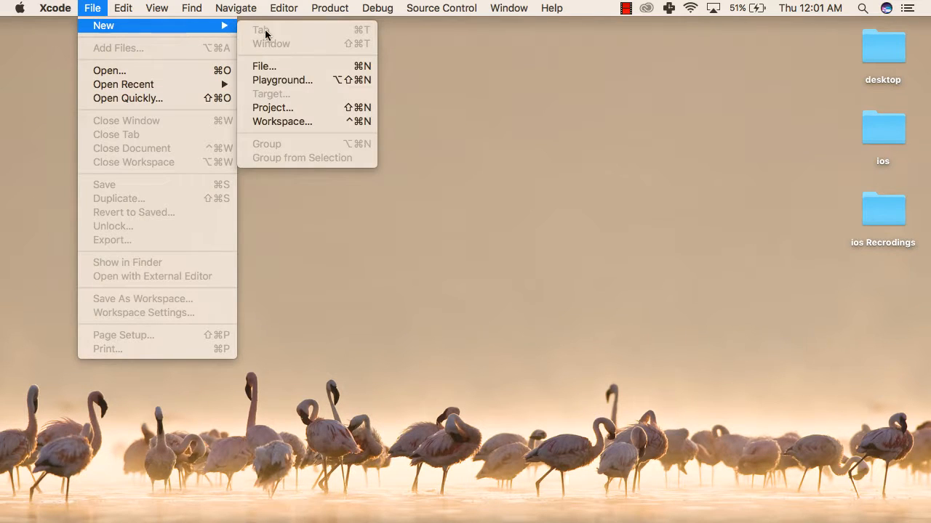
click(293, 80)
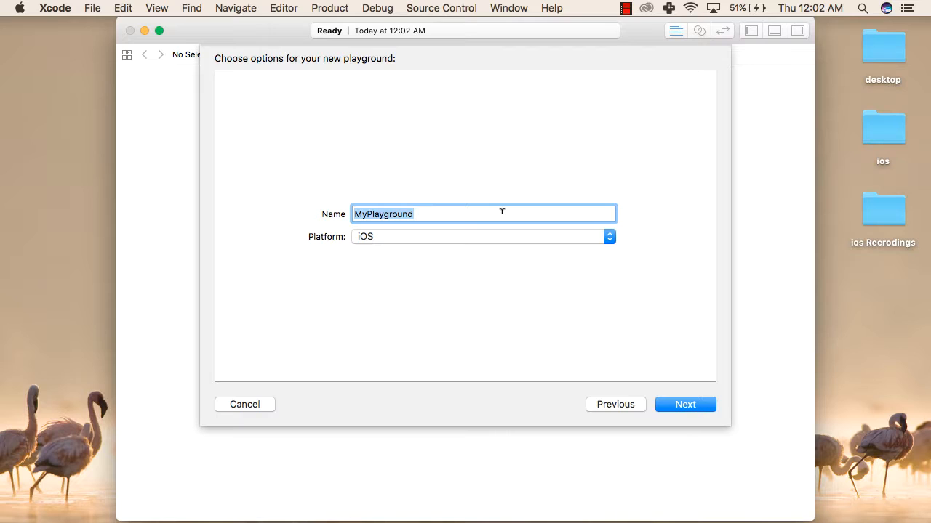
Name the iOS playground 'introduction to play ground' and continue to the save location.
text(introduction to play ground)
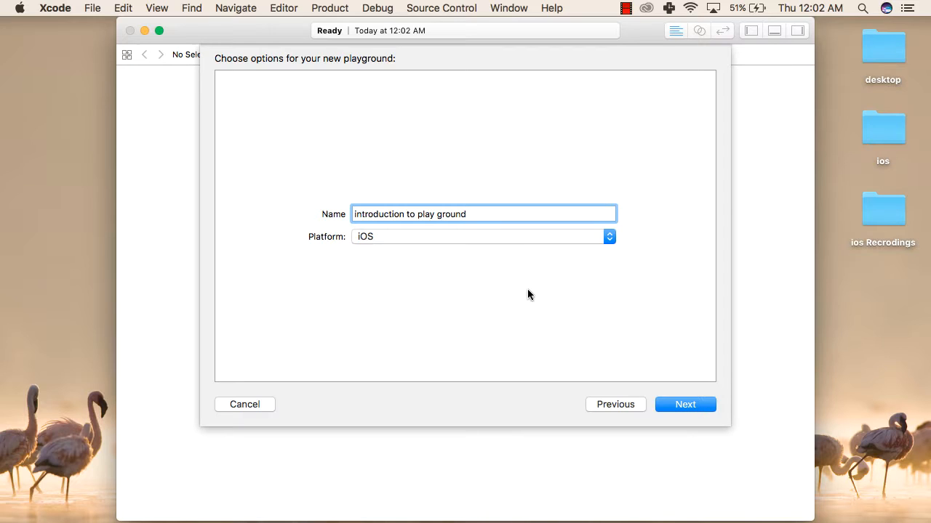
mouse_move(685, 404)
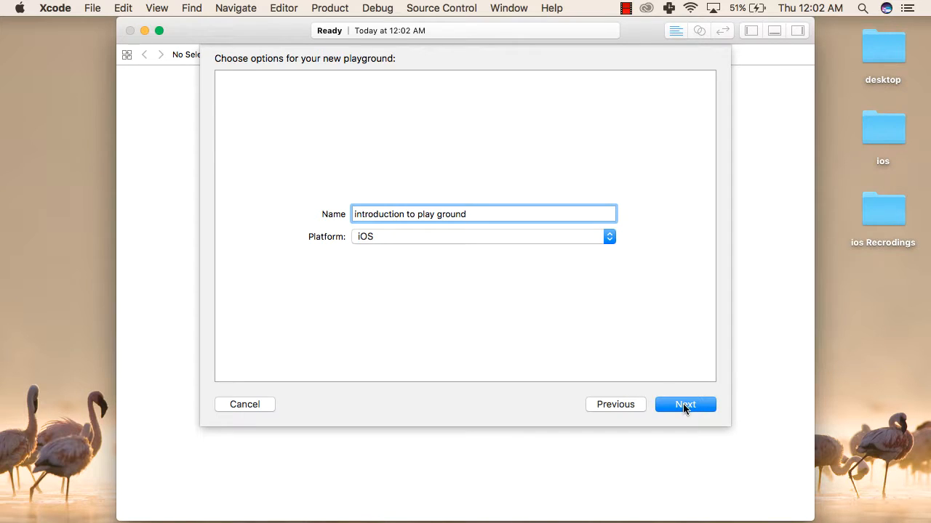
click(685, 404)
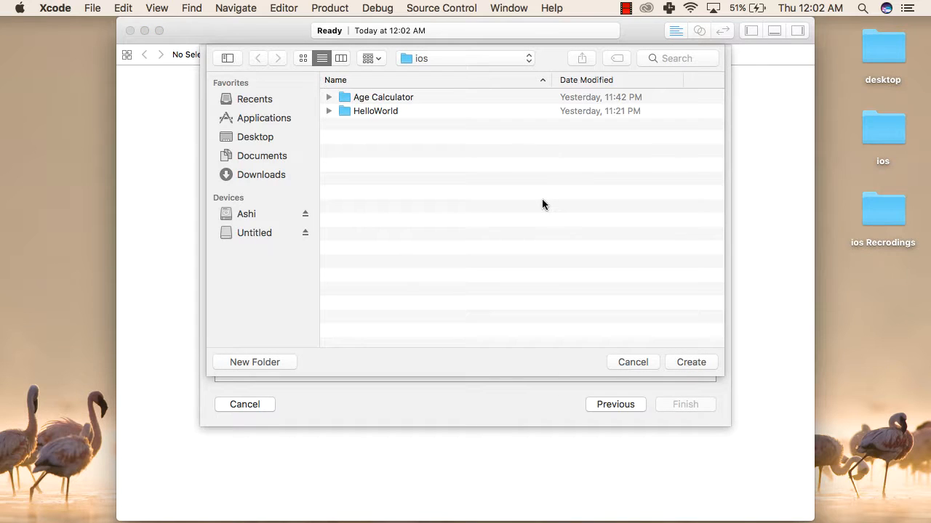
mouse_move(692, 362)
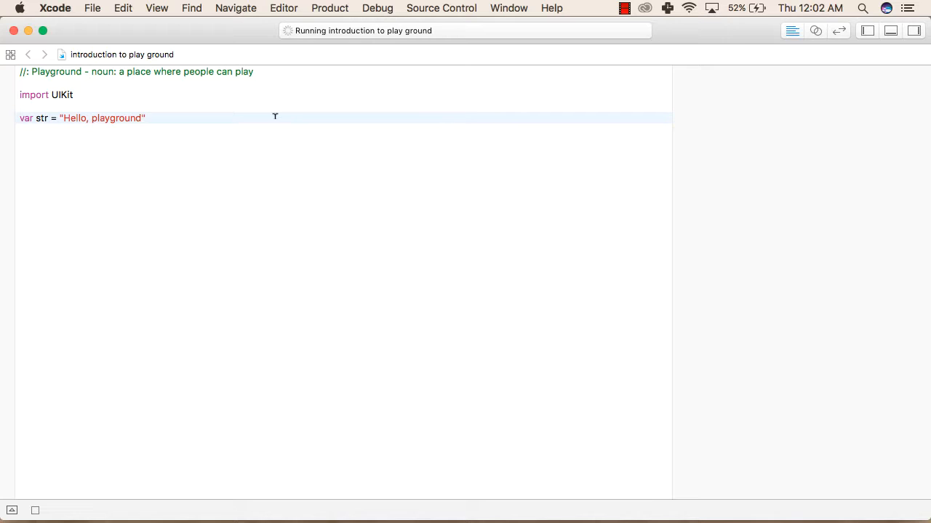
Add print("Hello I'm Playground") so the console shows Hello I'm Playground.
text(pt)
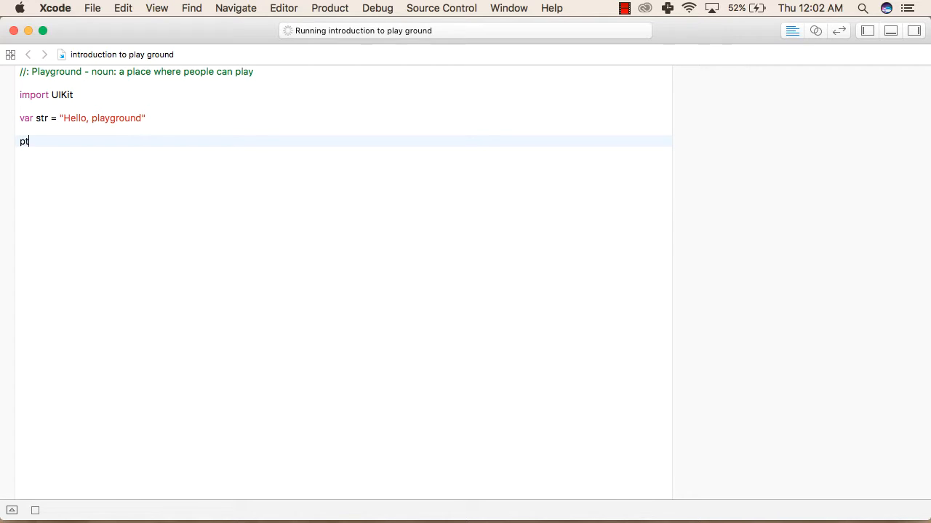
text(rint(")
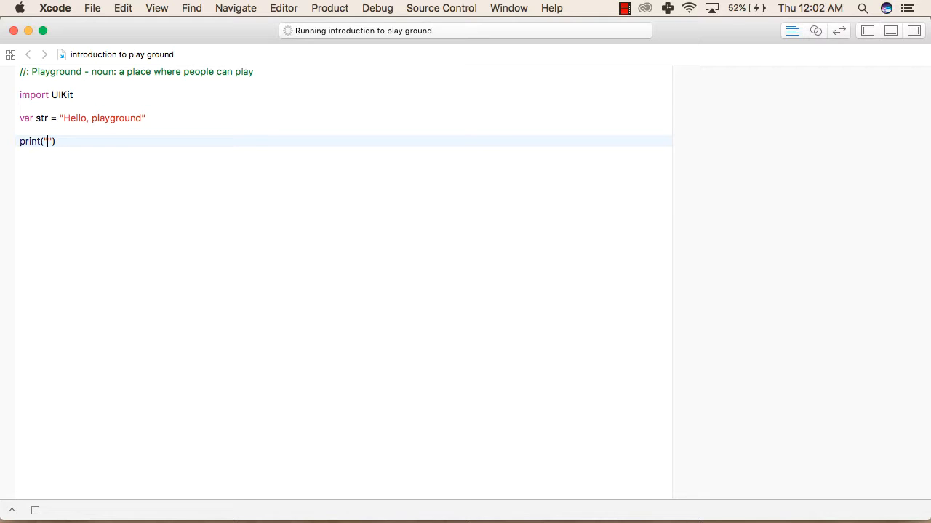
text(Hello)
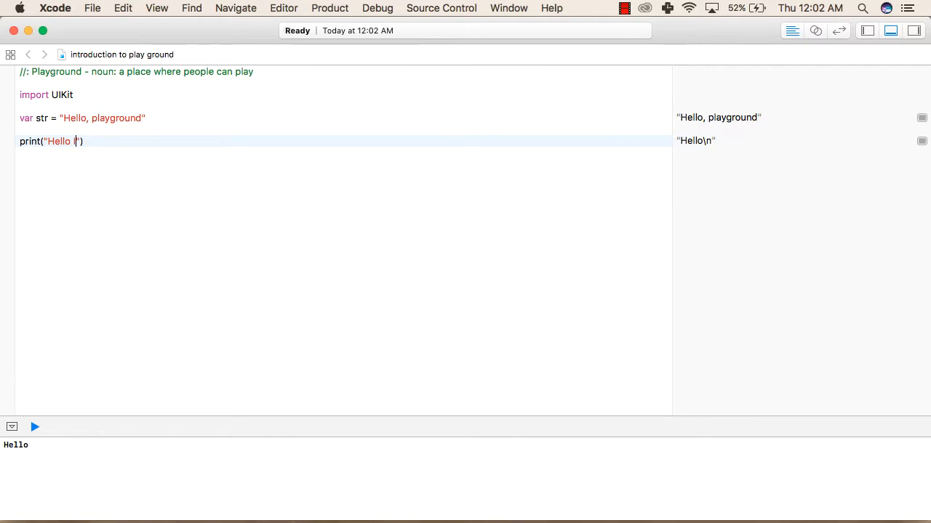
text(I'm Playground)
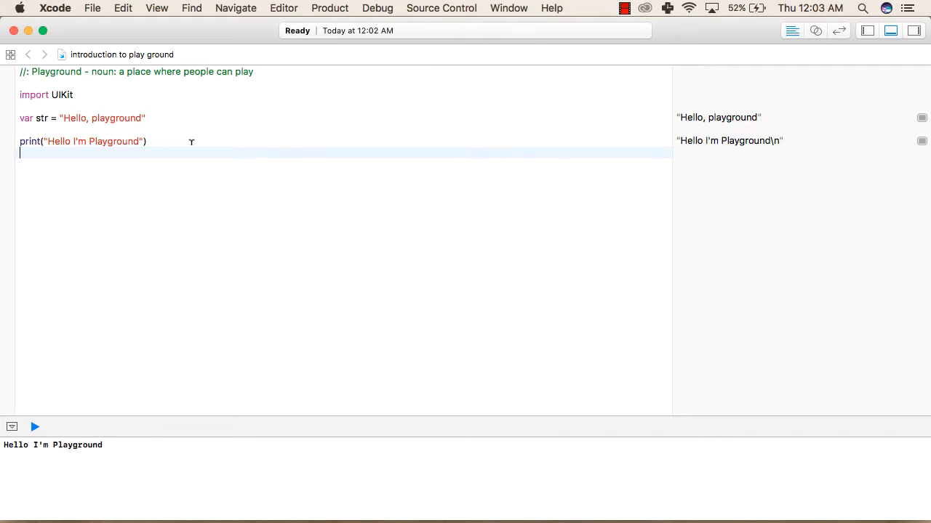
click(146, 141)
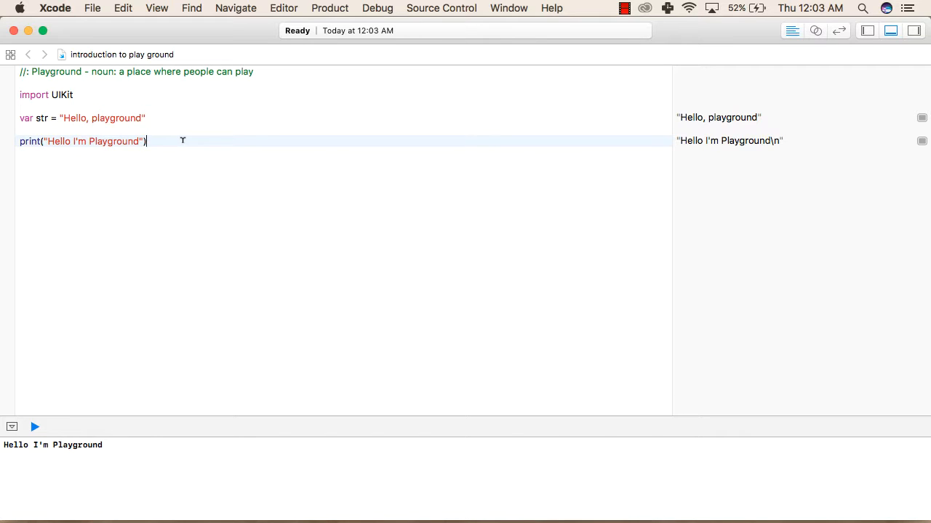
mouse_move(675, 127)
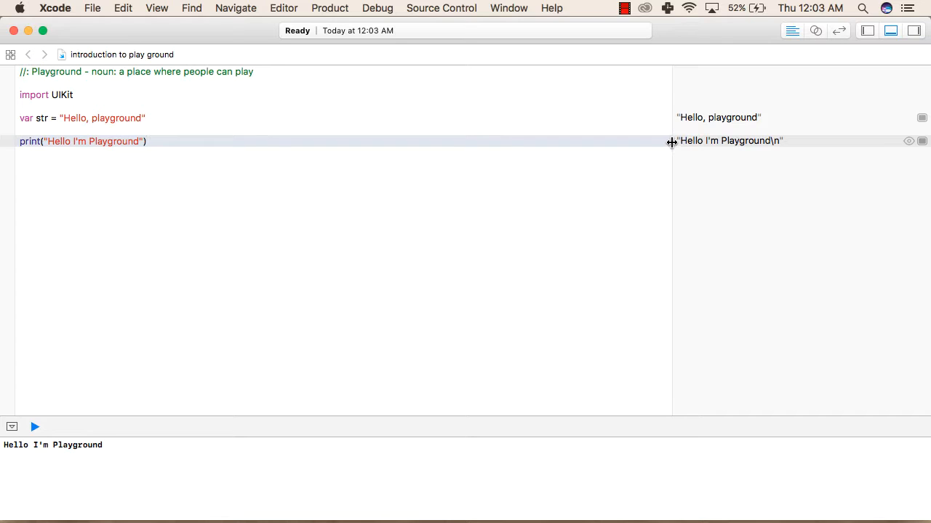
Widen the results sidebar to about half of the playground window.
drag(671, 218, 470, 218)
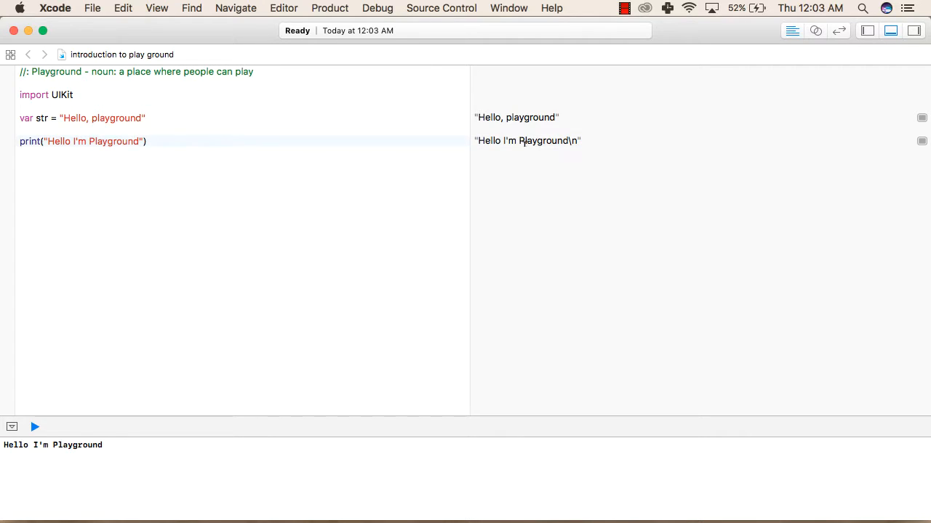
mouse_move(594, 141)
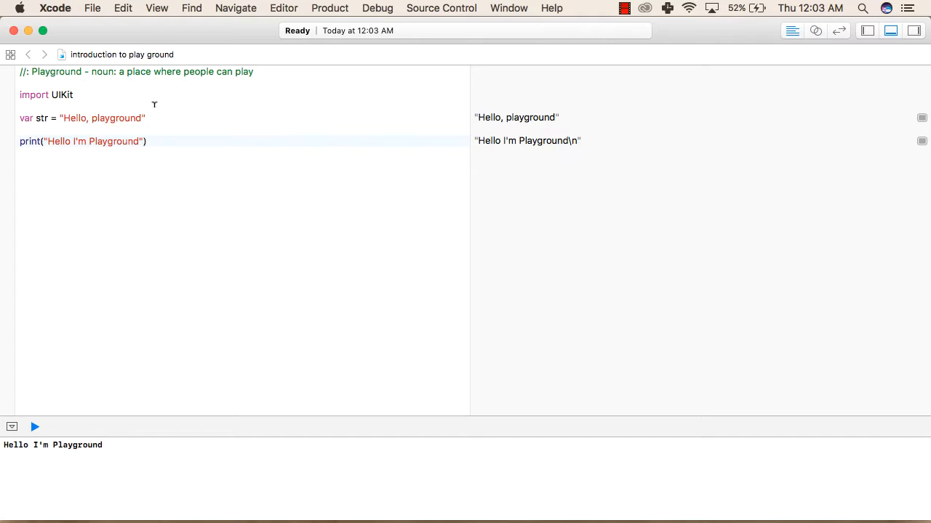
mouse_move(541, 116)
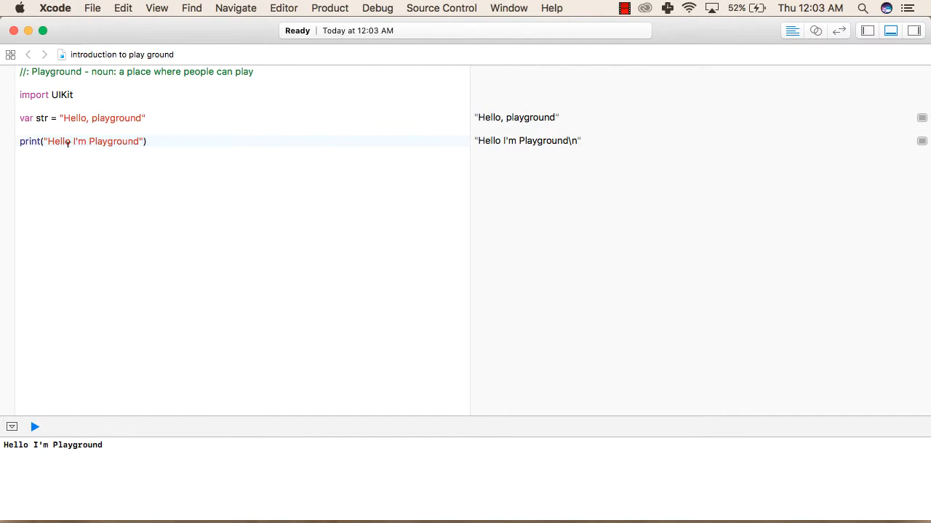
mouse_move(50, 141)
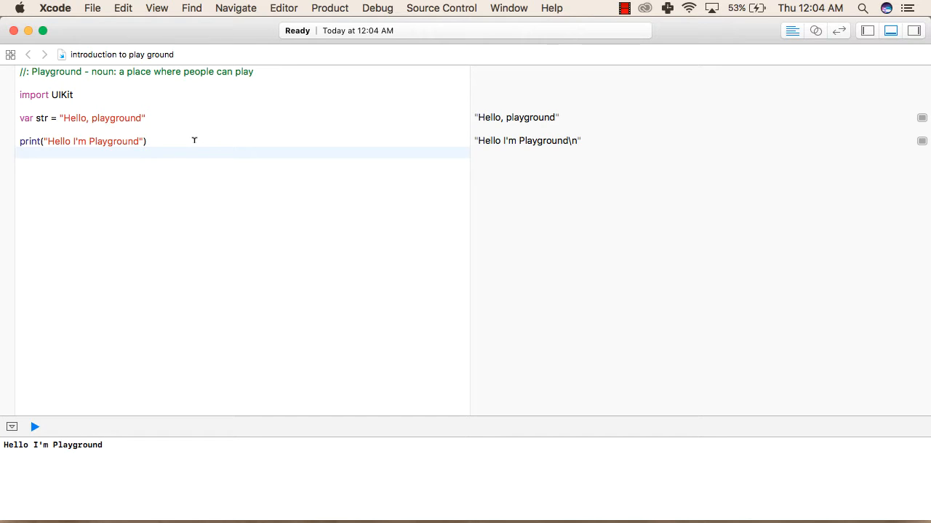
mouse_move(125, 357)
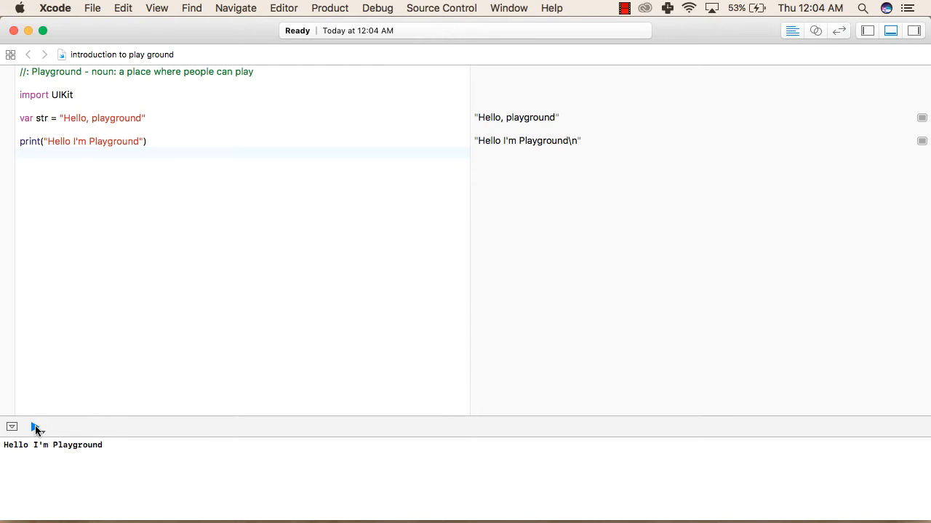
Run the playground again so the console shows Hello I'm Playground, then stop it.
click(35, 428)
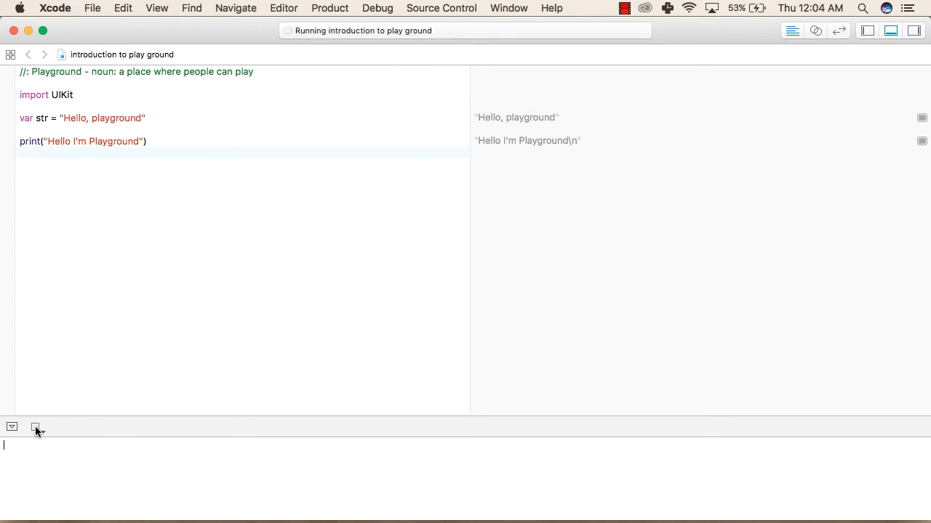
click(35, 428)
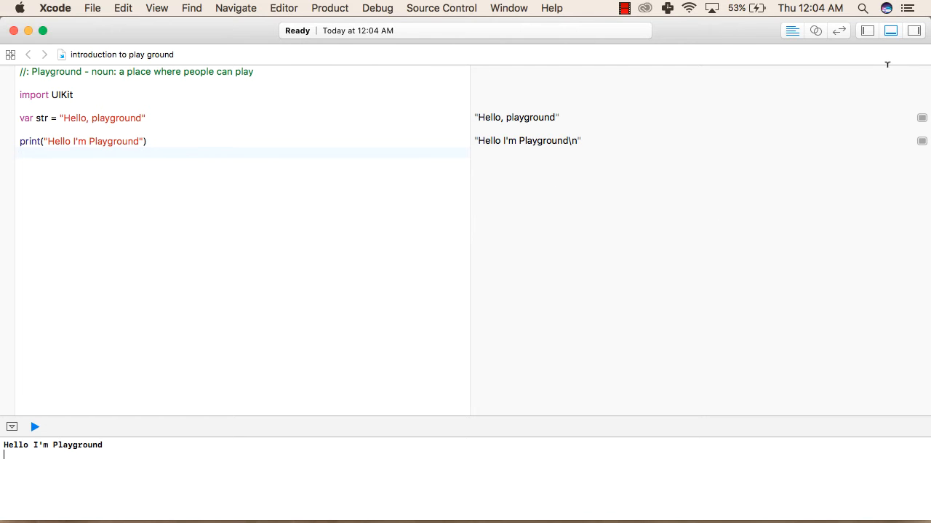
click(914, 31)
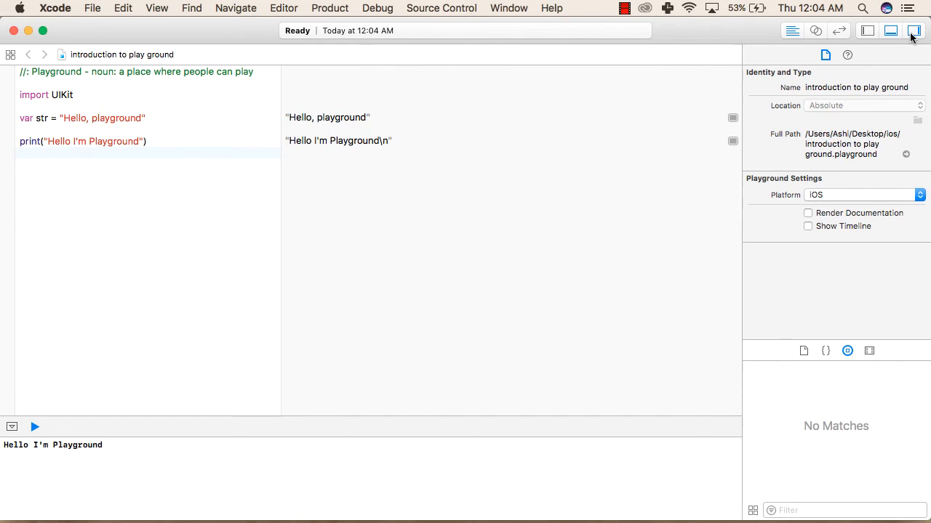
click(913, 30)
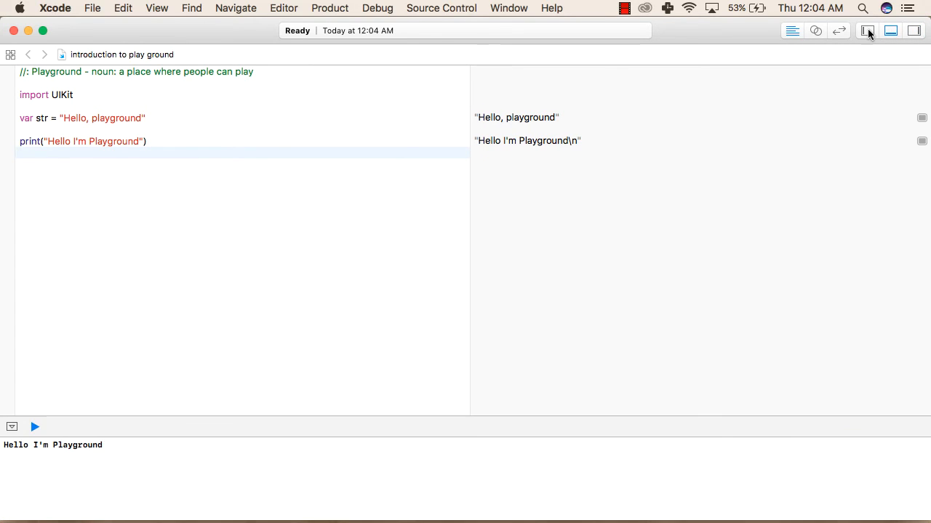
click(867, 31)
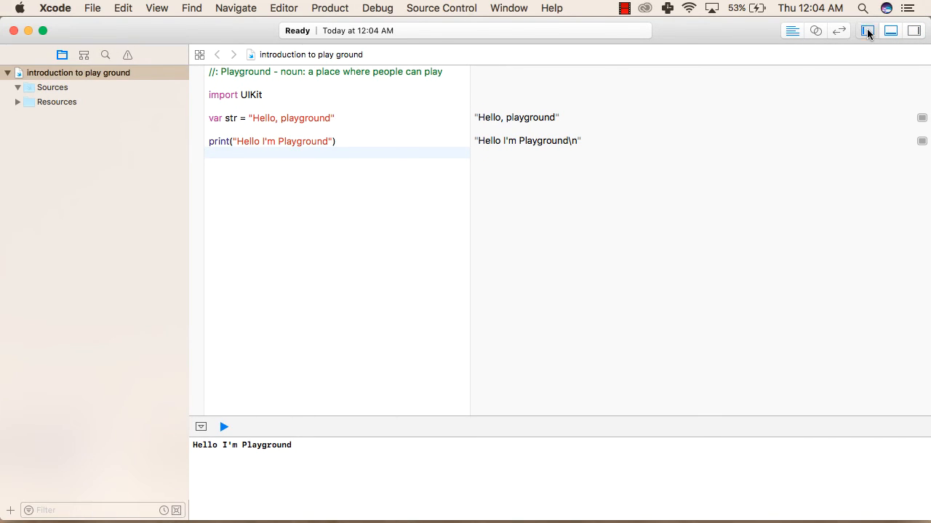
click(867, 30)
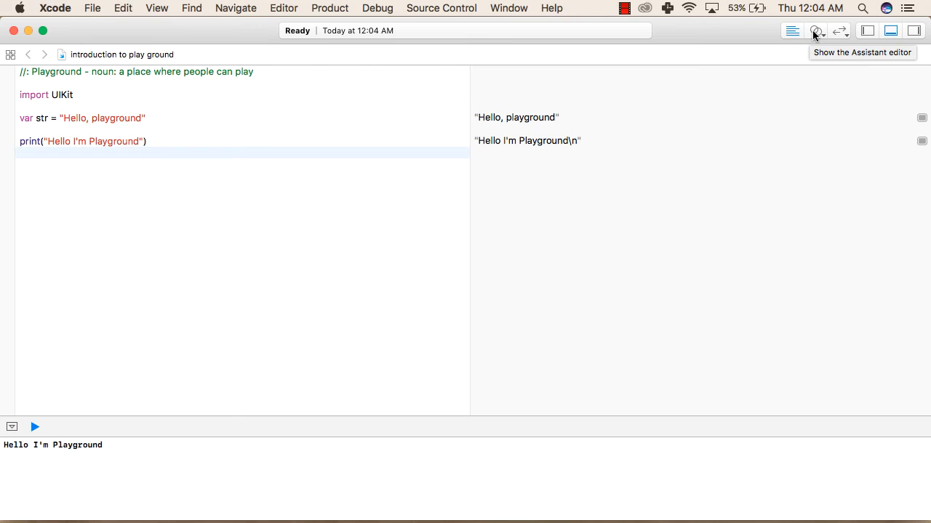
mouse_move(689, 38)
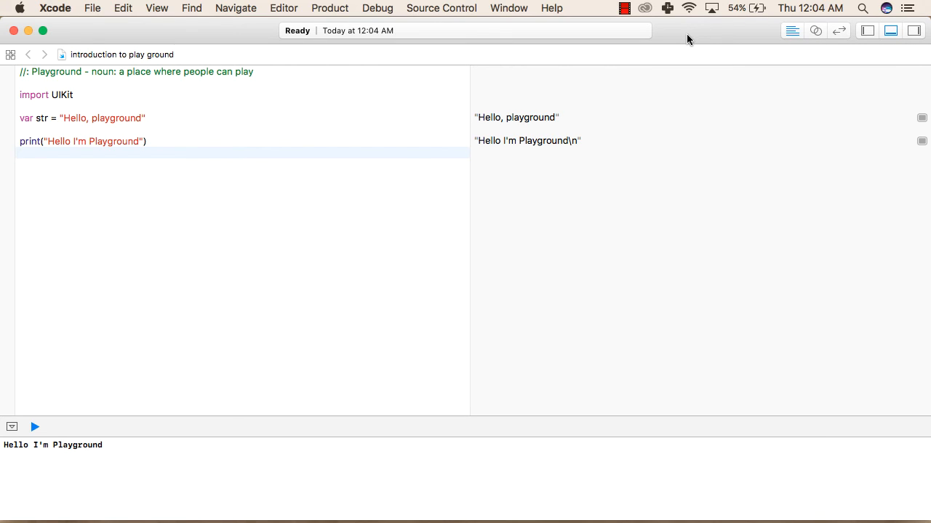
click(22, 153)
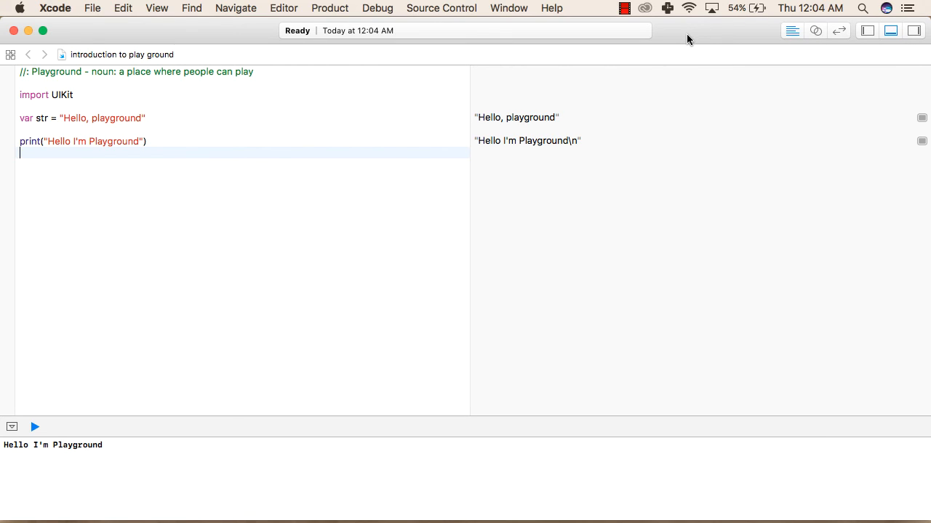